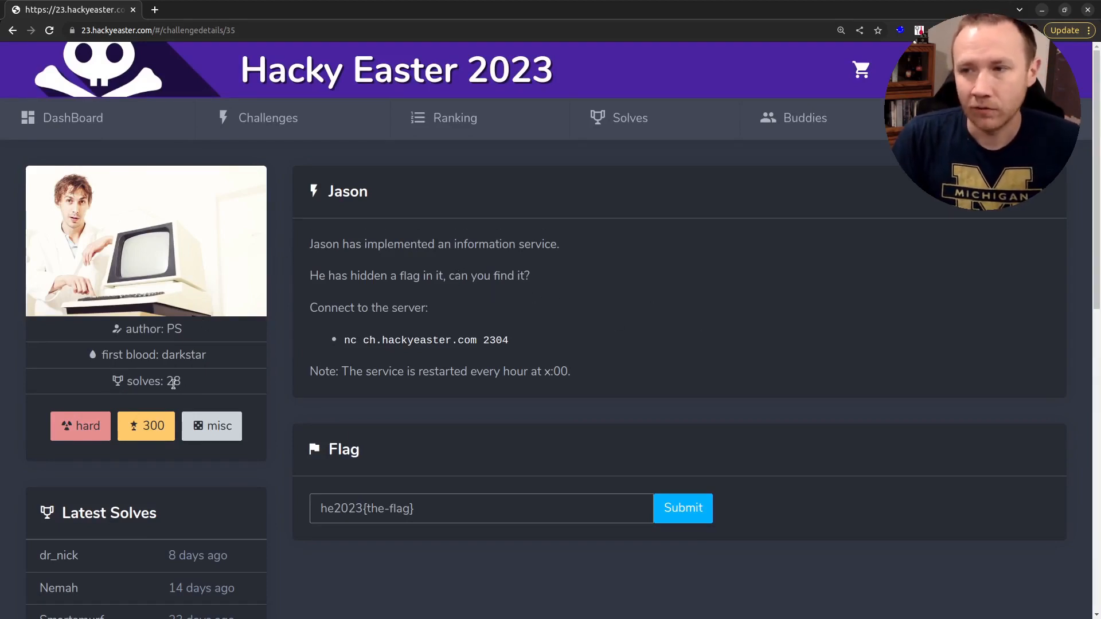
mouse_move(365, 191)
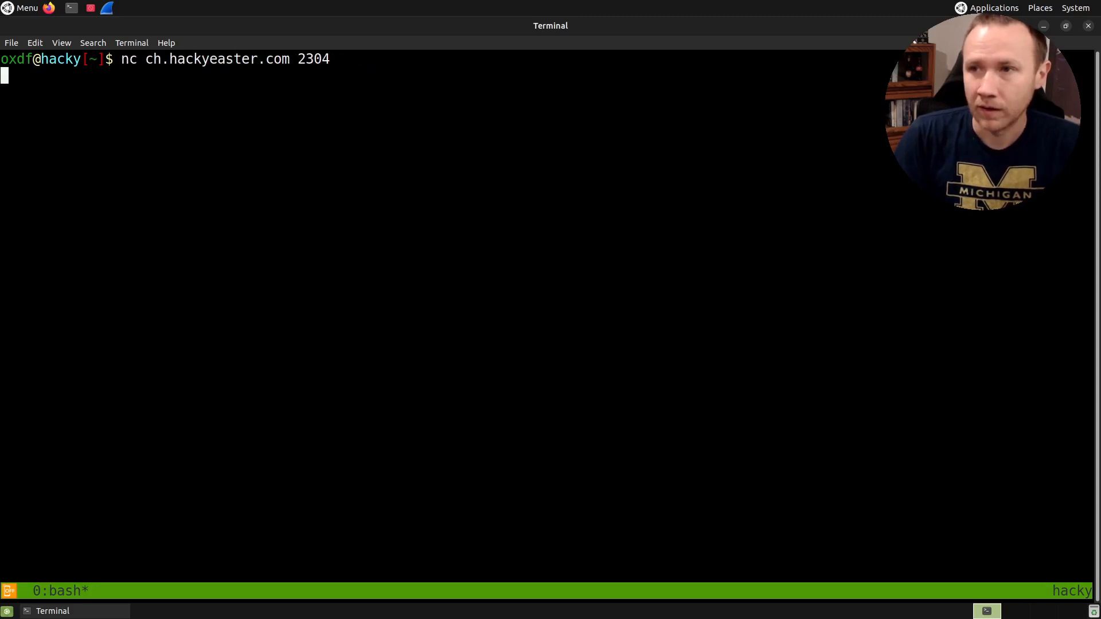
Send junk strings and arrow keys to the Jason service, which replies 'Result: null'.
text(sadfasdf)
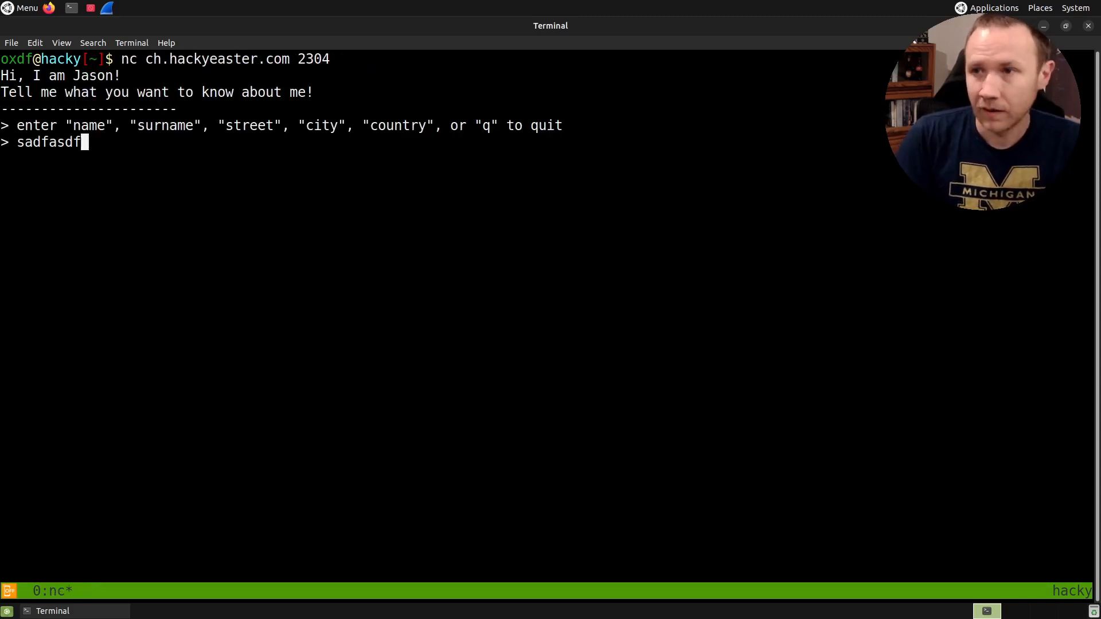
text(sdf)
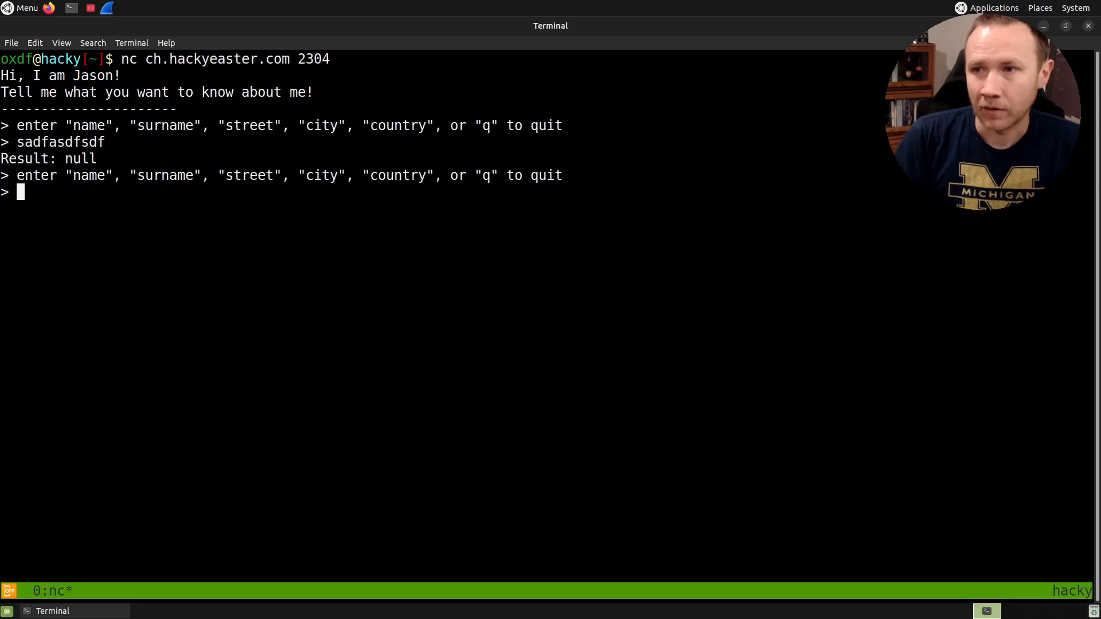
key(Up)
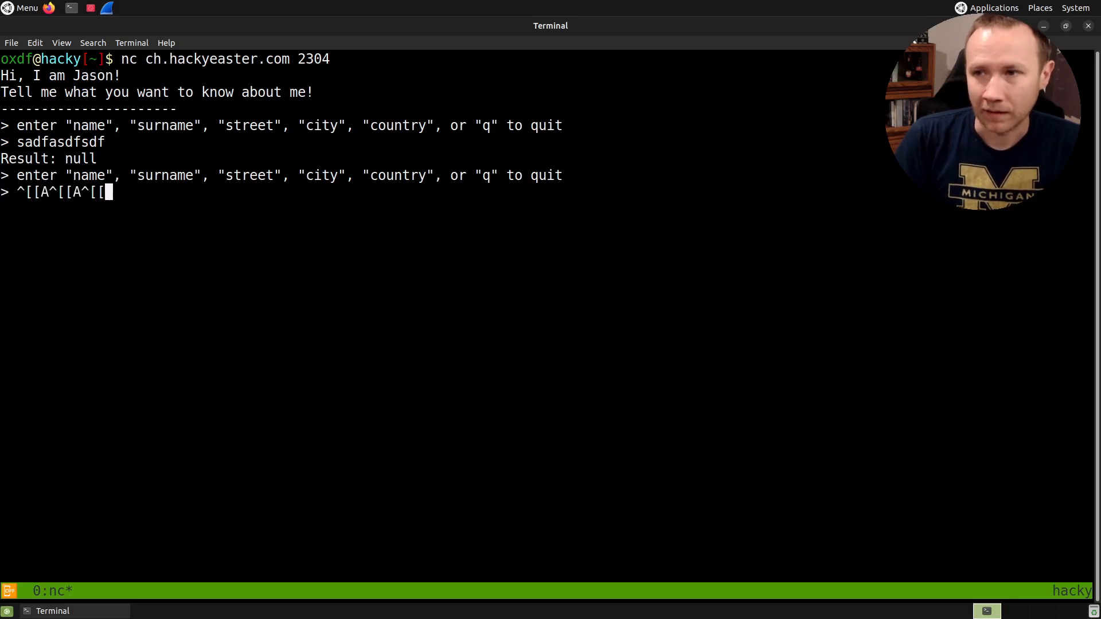
text(asdasdasd)
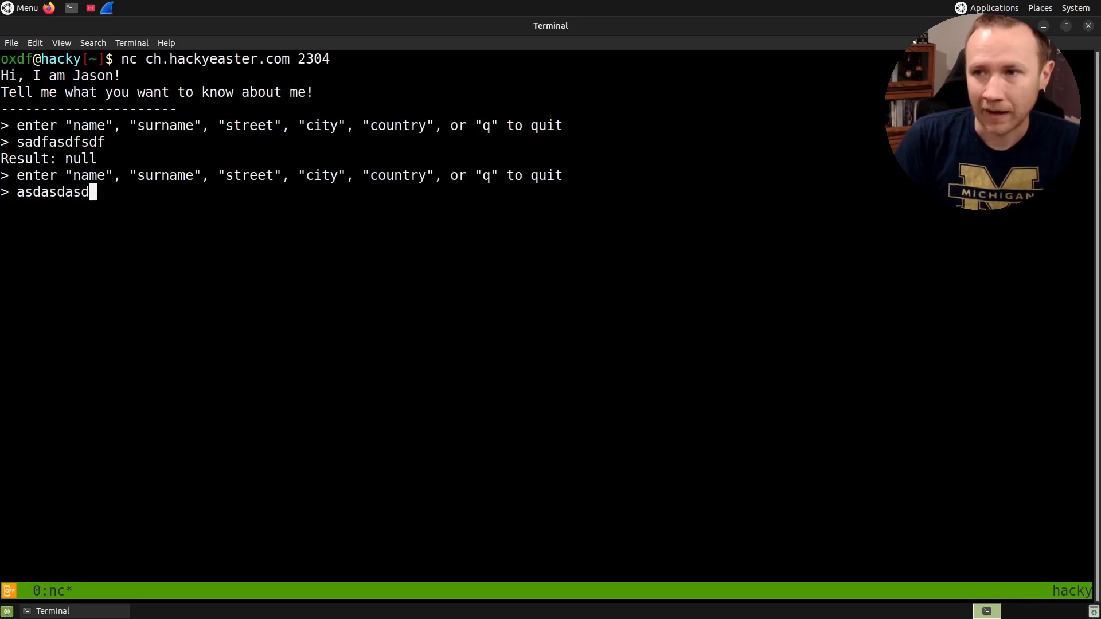
key(Left)
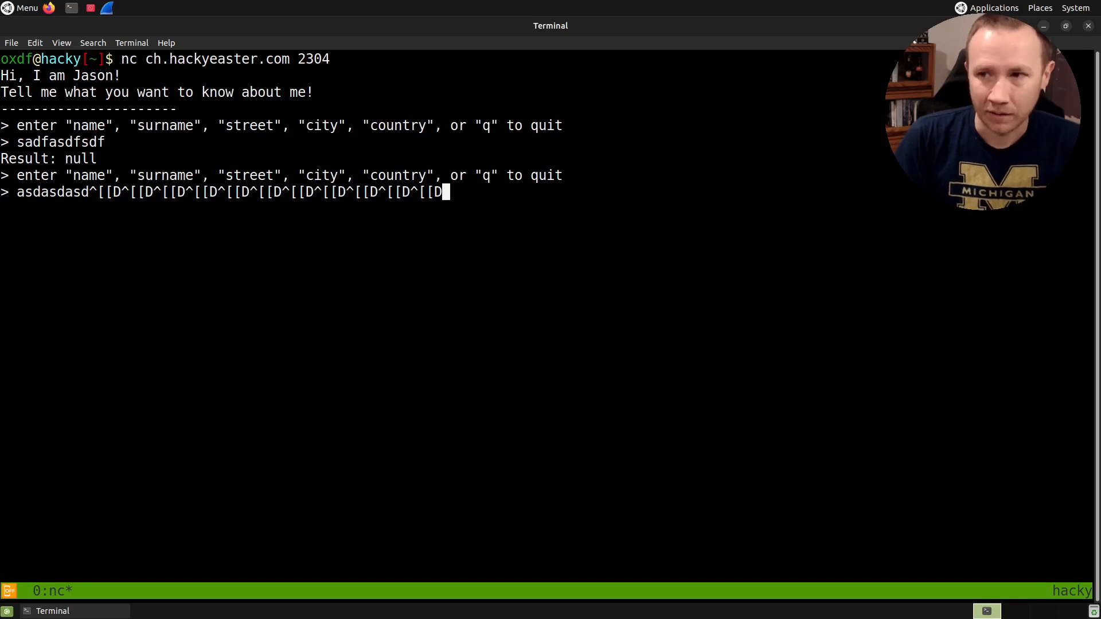
End the session, reconnect to ch.hackyeaster.com 2304 under rlwrap, and confirm junk still returns null.
key(ctrl+c)
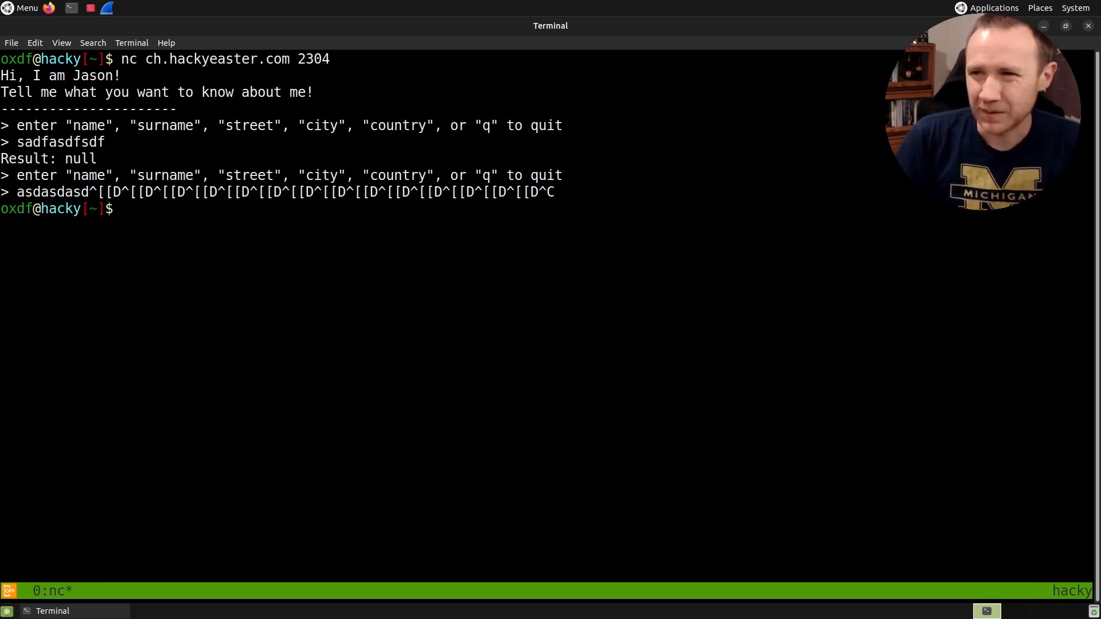
text(wnc ch.hackyeaster.com 2304)
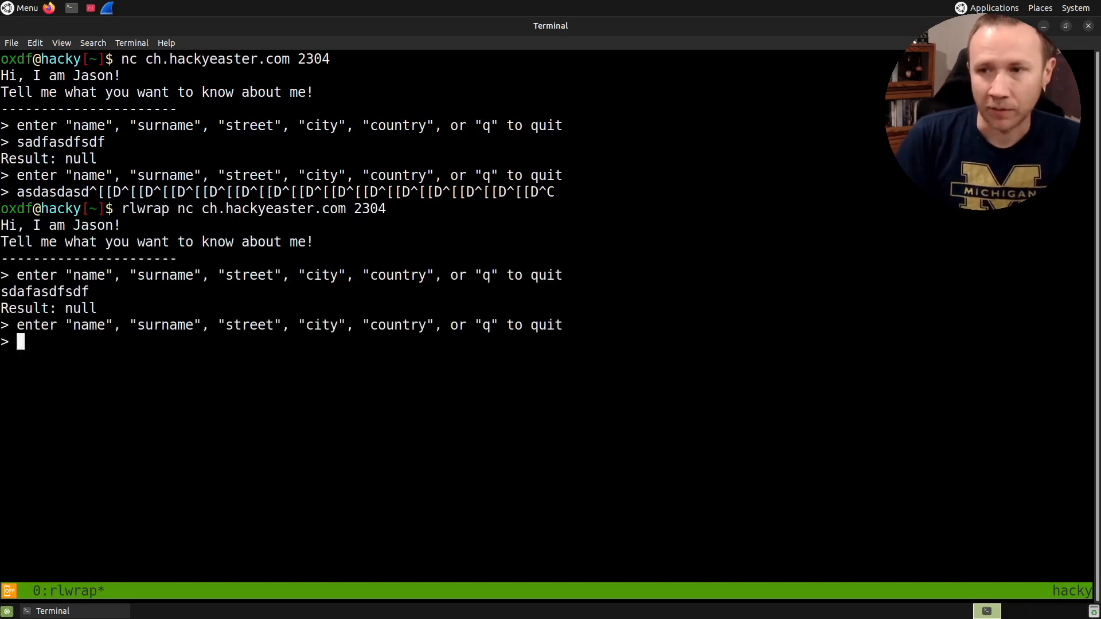
text(sdafasdfsdf)
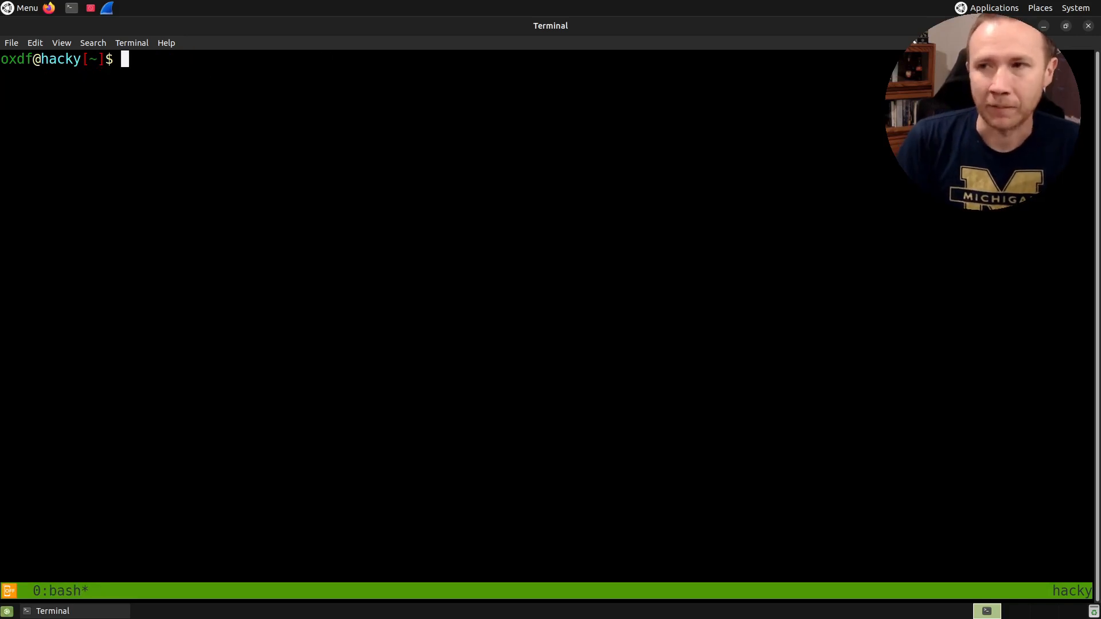
Connect with rlwrap nc ch.hackyeaster.com 2304 and query name, surname, street, city and country.
text(rlwrap nc ch.hackyeaster.com 2304)
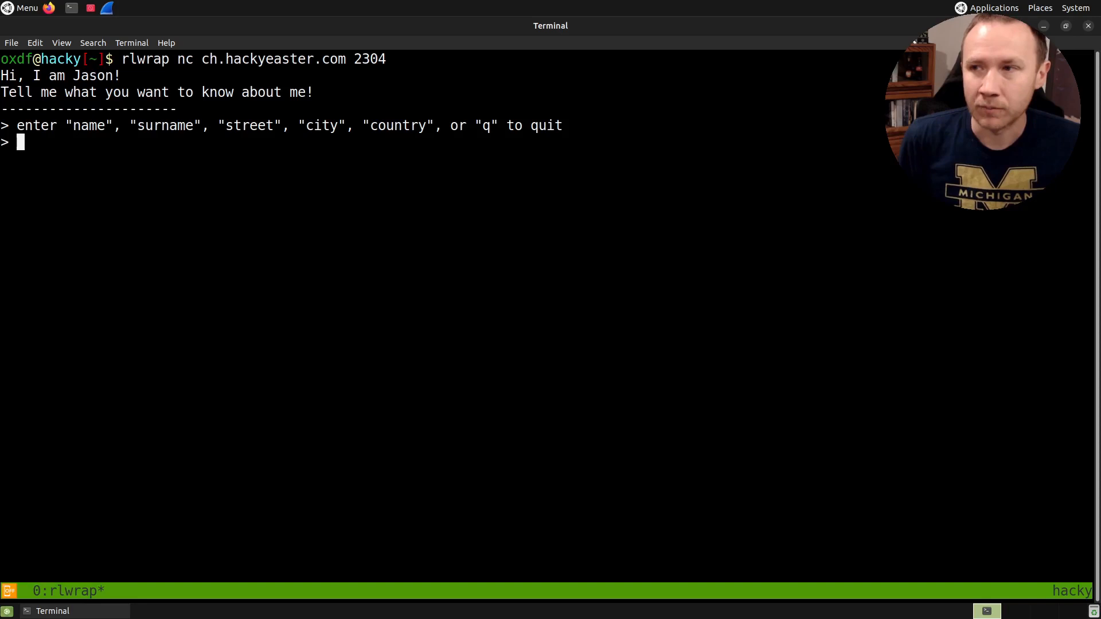
text(name)
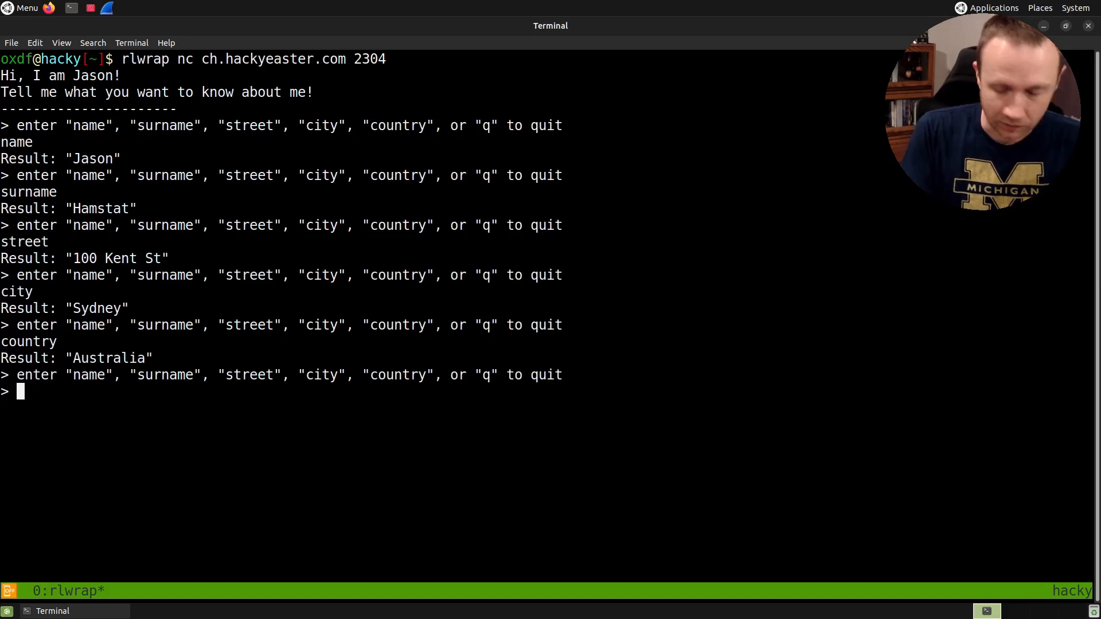
Probe the service with '; id', ';', "' union select 1 -- -" and '$(id)' injection inputs.
text(; id)
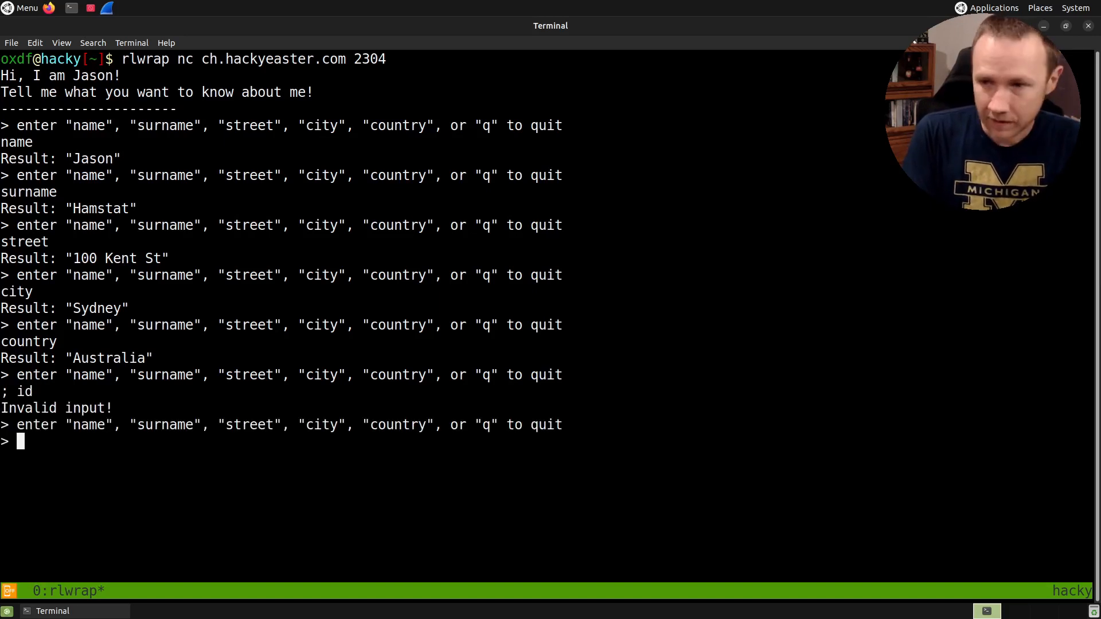
text(;)
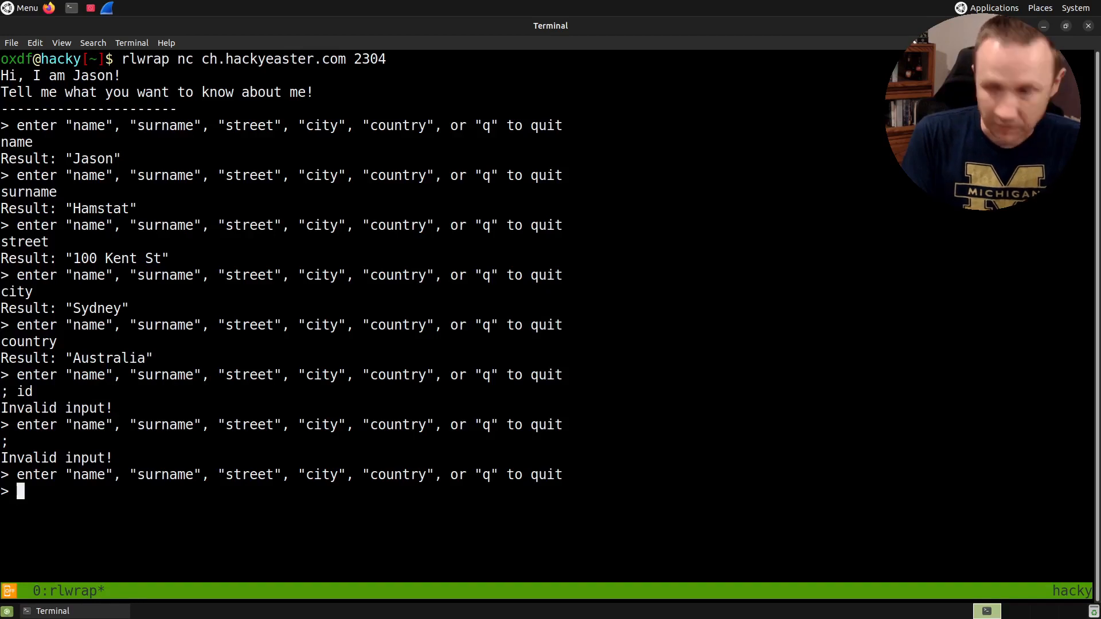
text(')
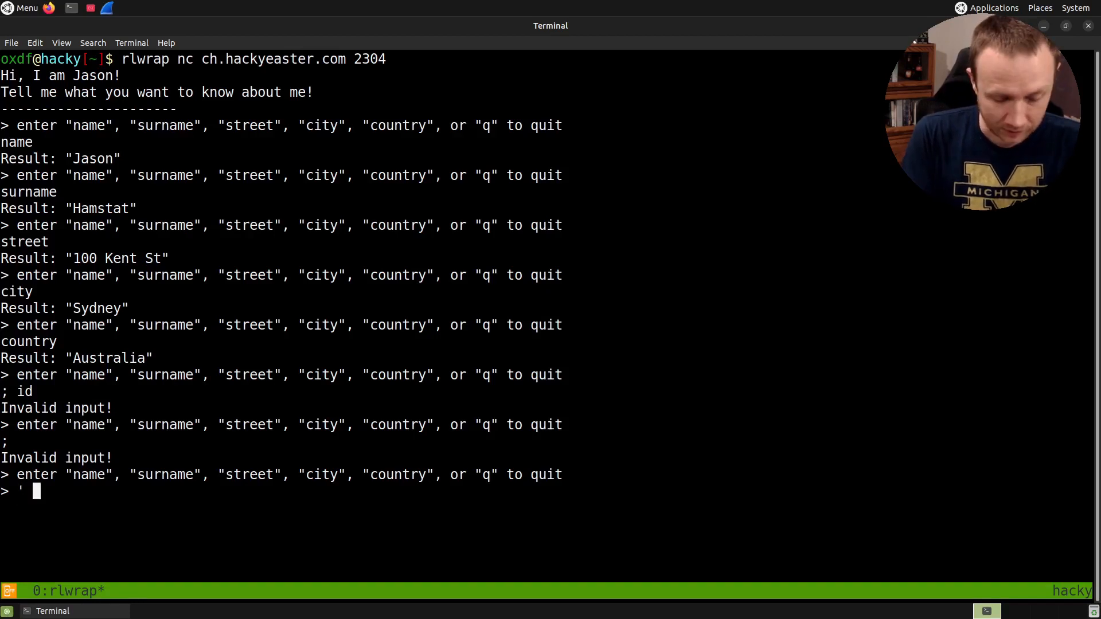
text(union select 1)
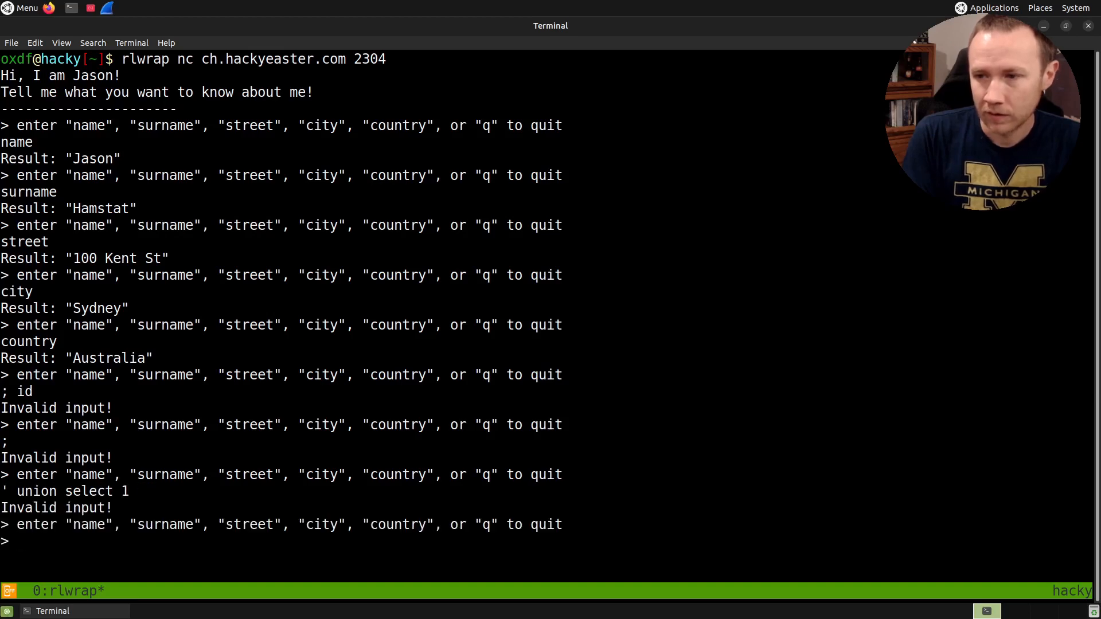
text(' union select 1 -- -)
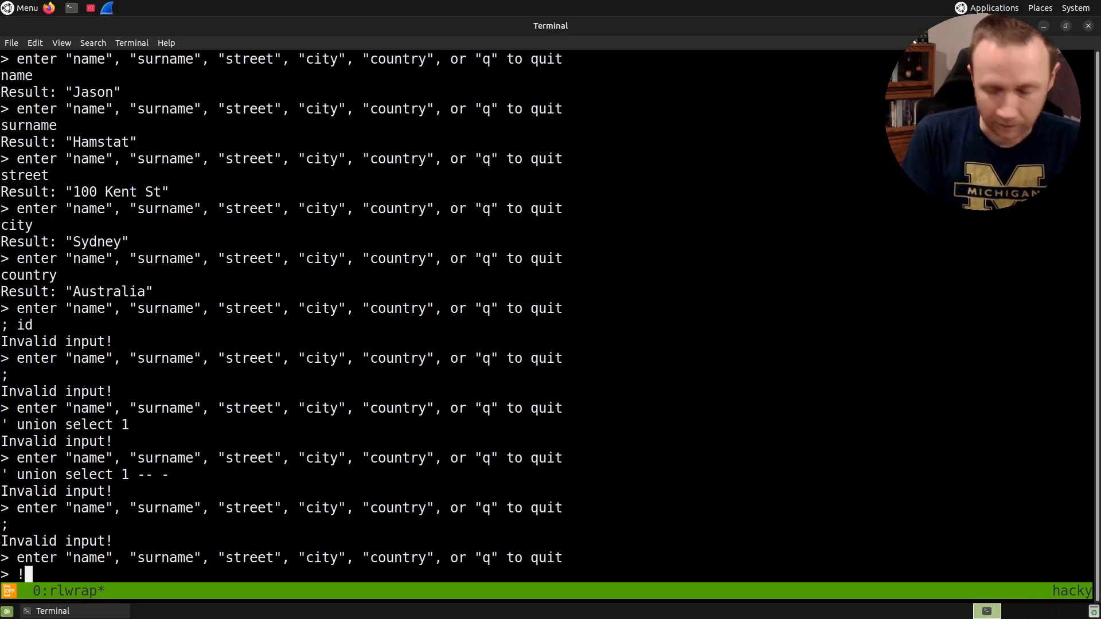
text($(id)
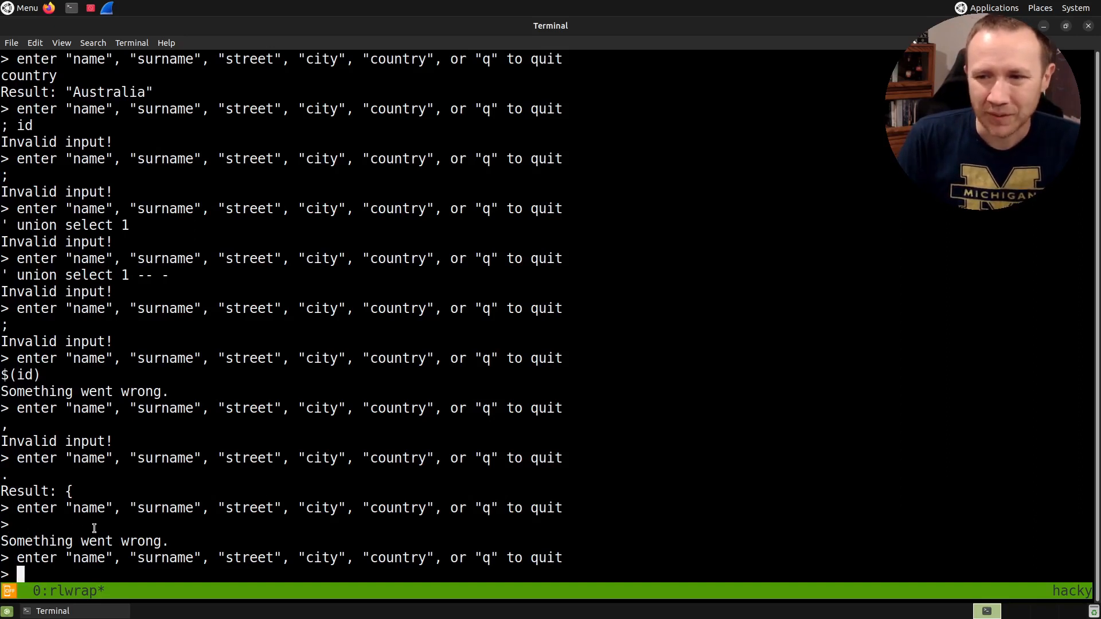
Resubmit '>', try '[' and '[]' (returning "Jason"), and split off a new bash pane.
key(Return)
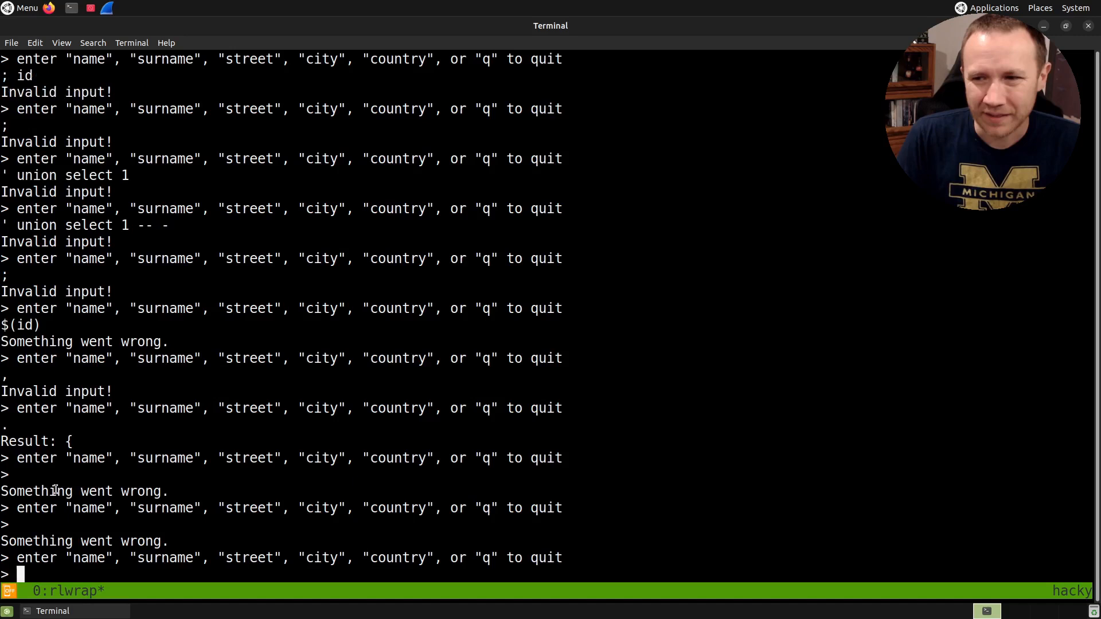
double_click(32, 441)
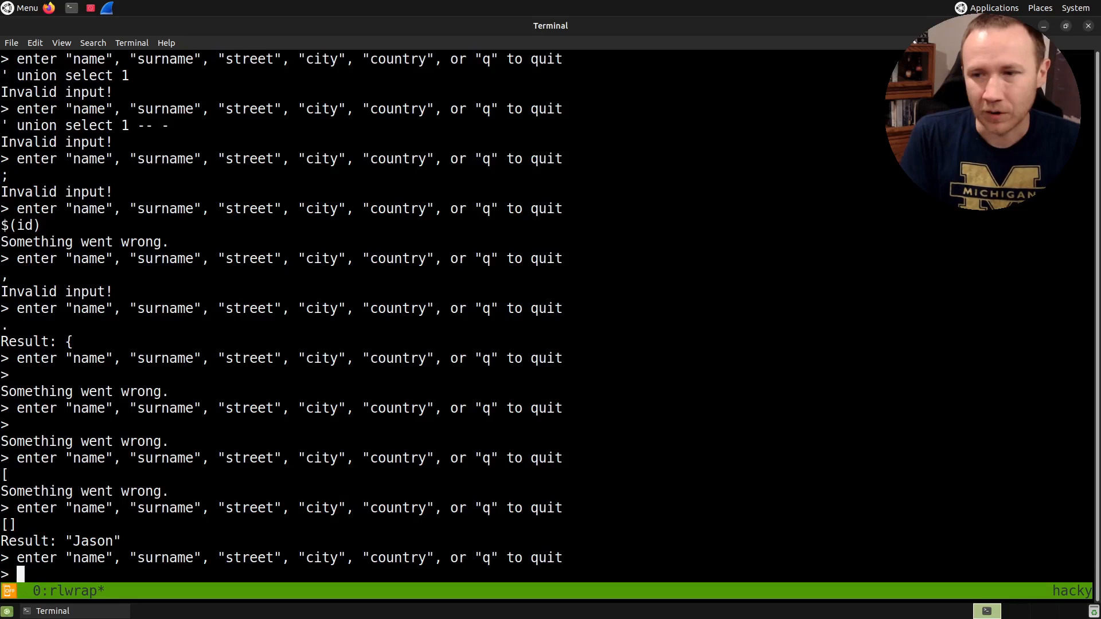
text(q)
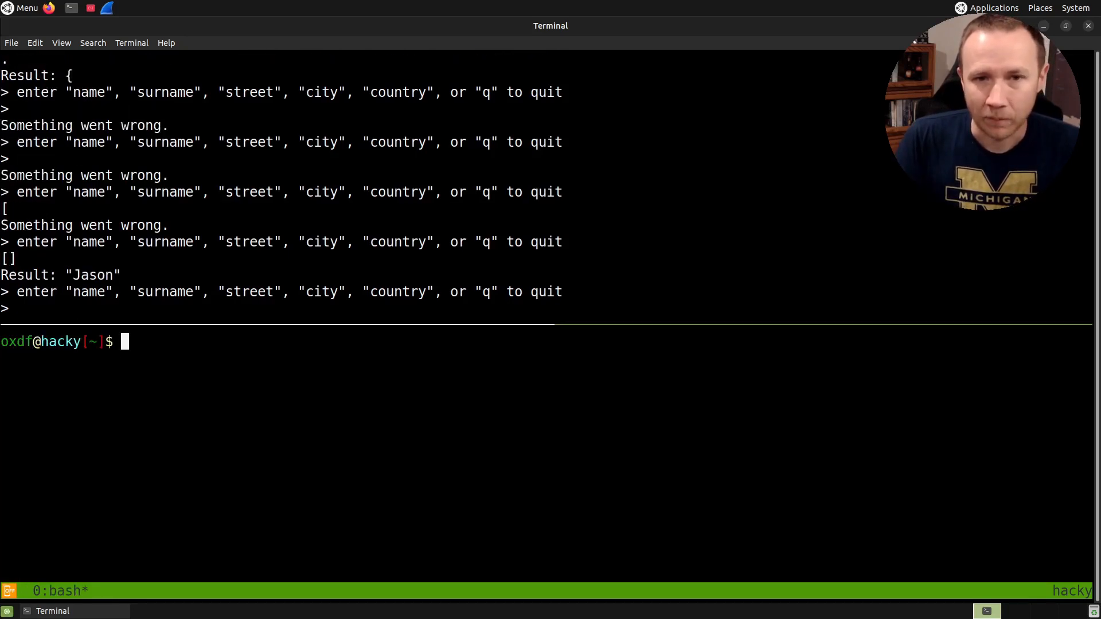
Pipe a sample Jason JSON object into jq locally to test the '.name' and '..' filters.
key(Enter)
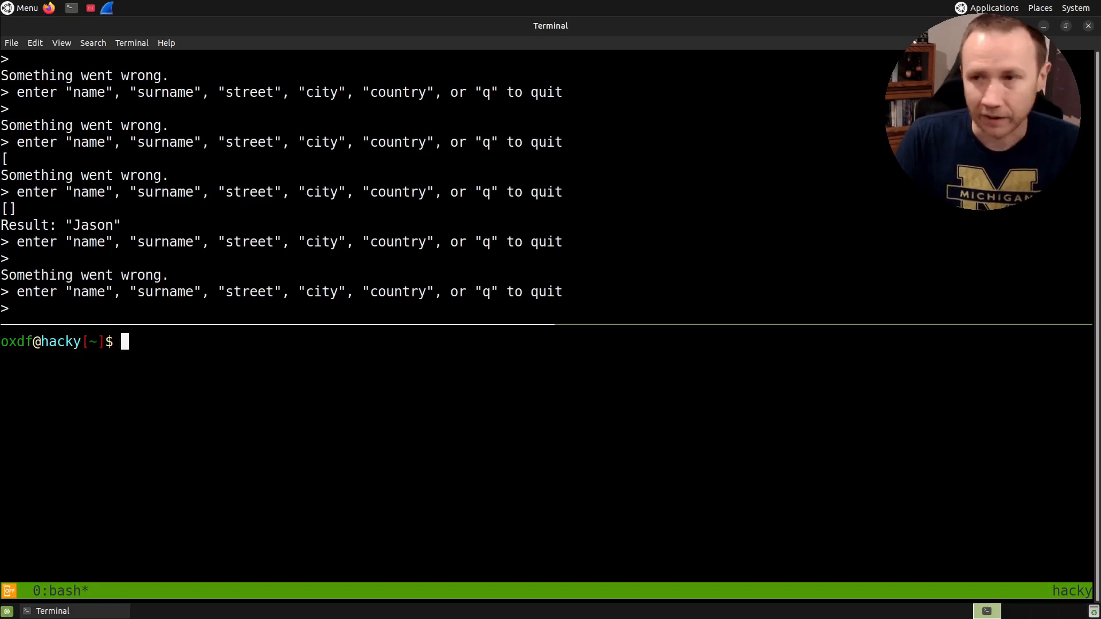
text(echo '{"name": "Jason", "surname": "Hamstat", "city": "Sydney", "country": "Australia"}' | jq '.')
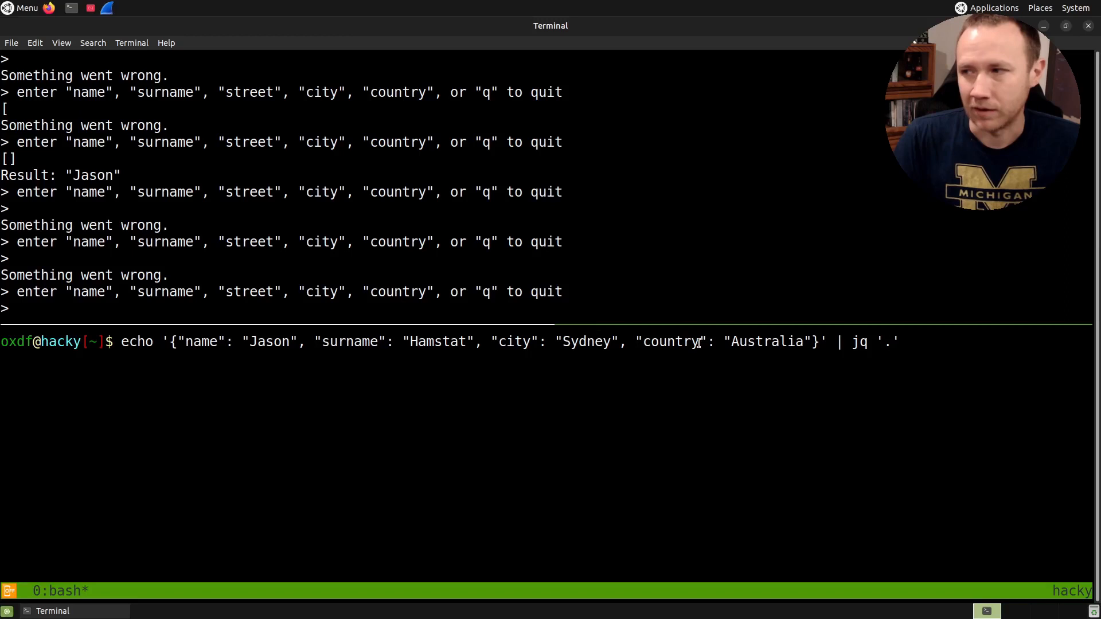
mouse_move(763, 377)
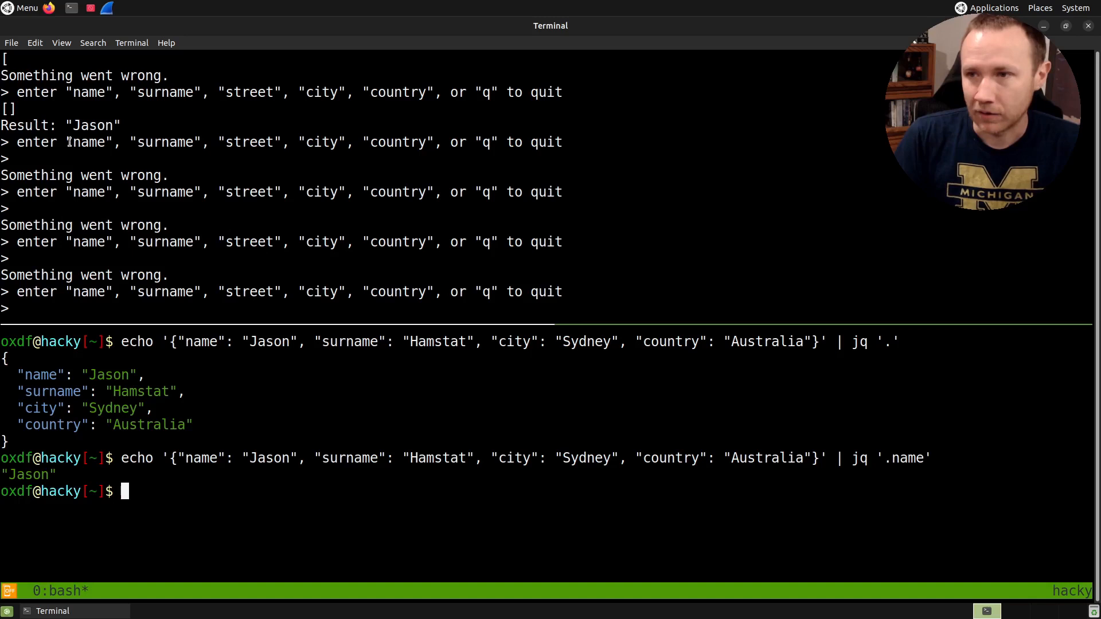
text(name)
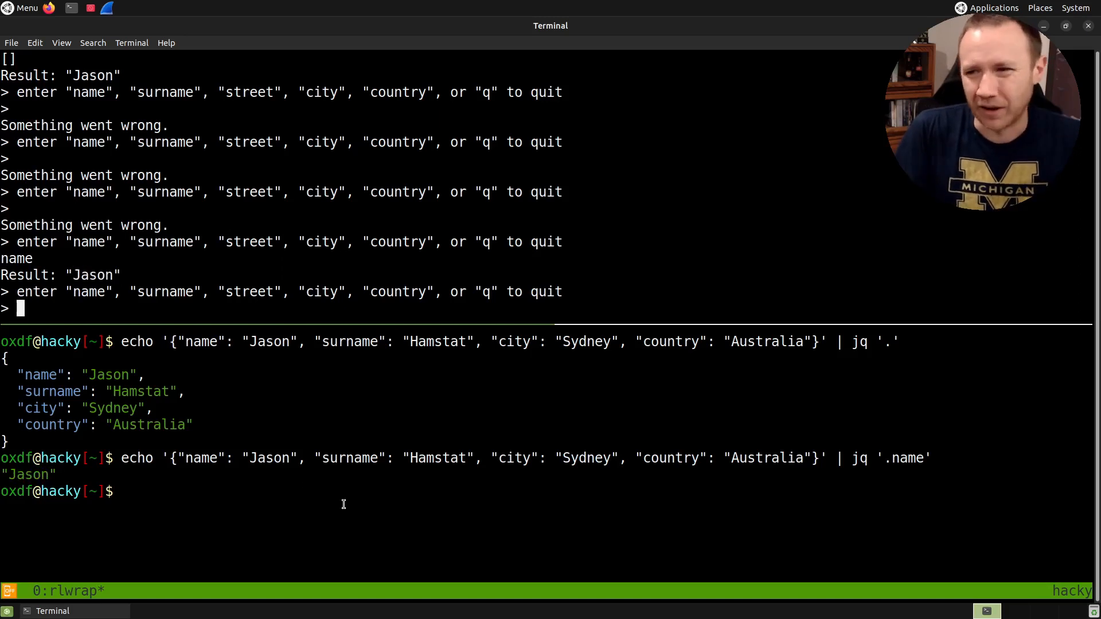
text(nam)
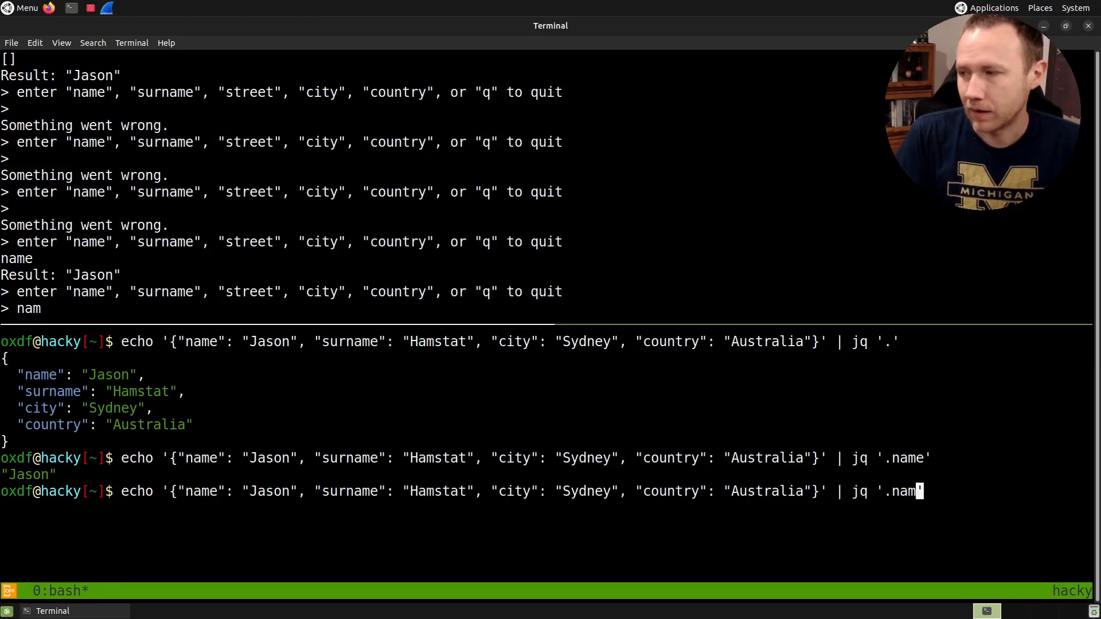
key(BackSpace)
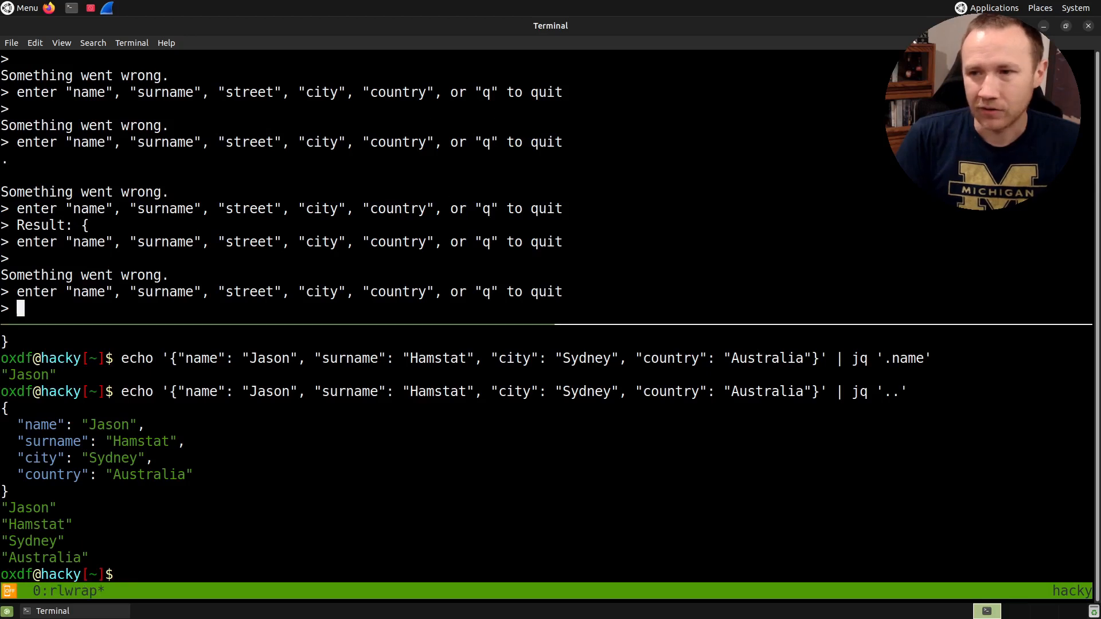
mouse_move(248, 559)
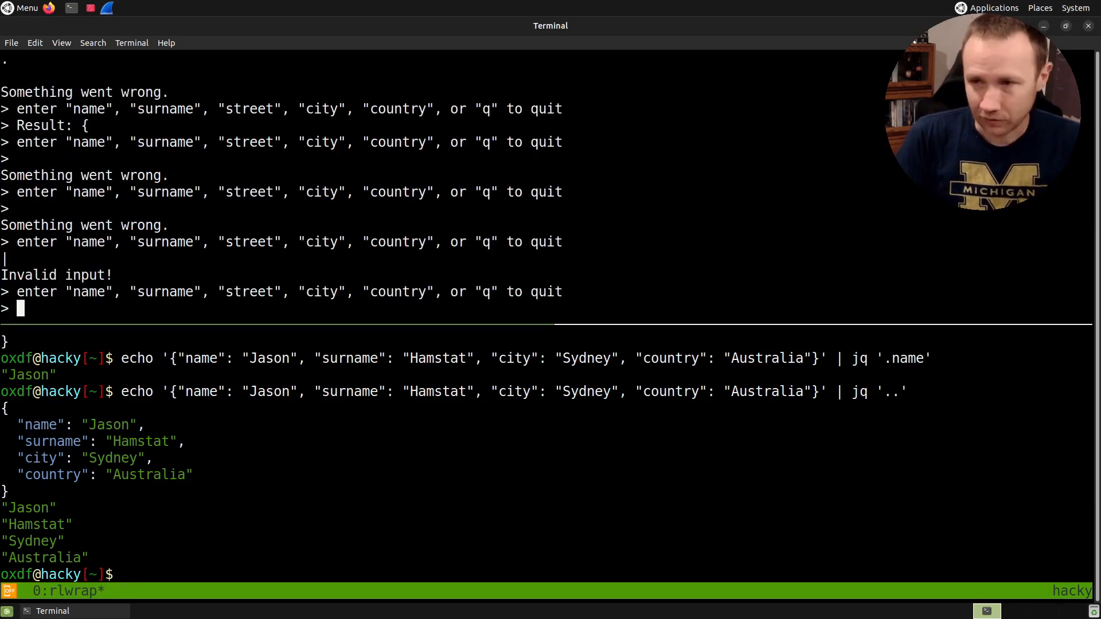
Run '. as $x | $x | keys' locally and send ' as $x | $x | keys' to the service.
text(keys)
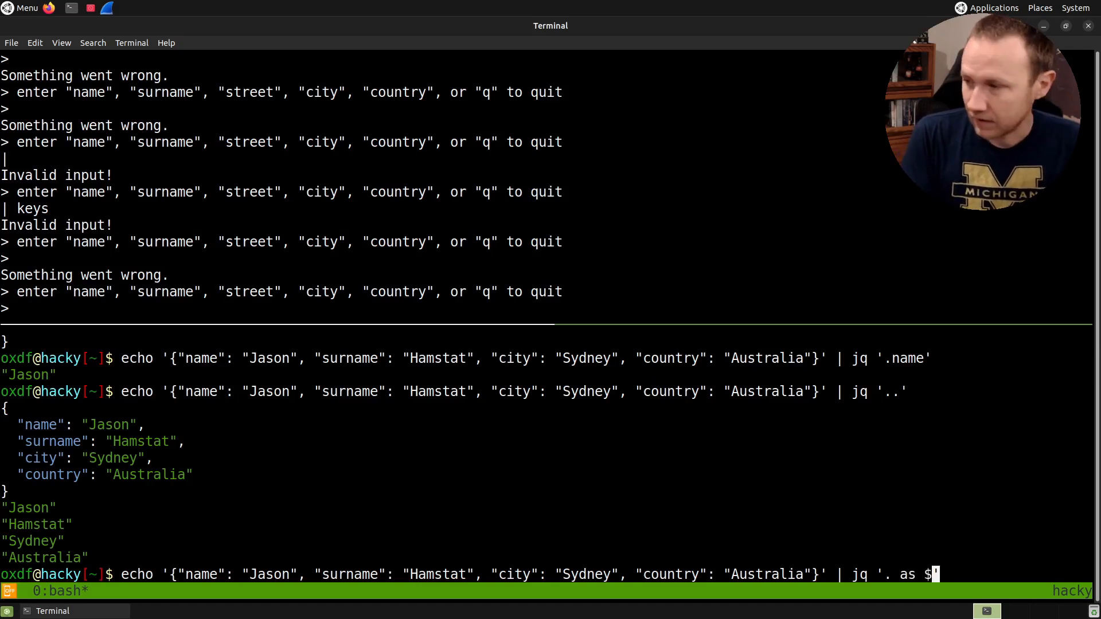
text(x |)
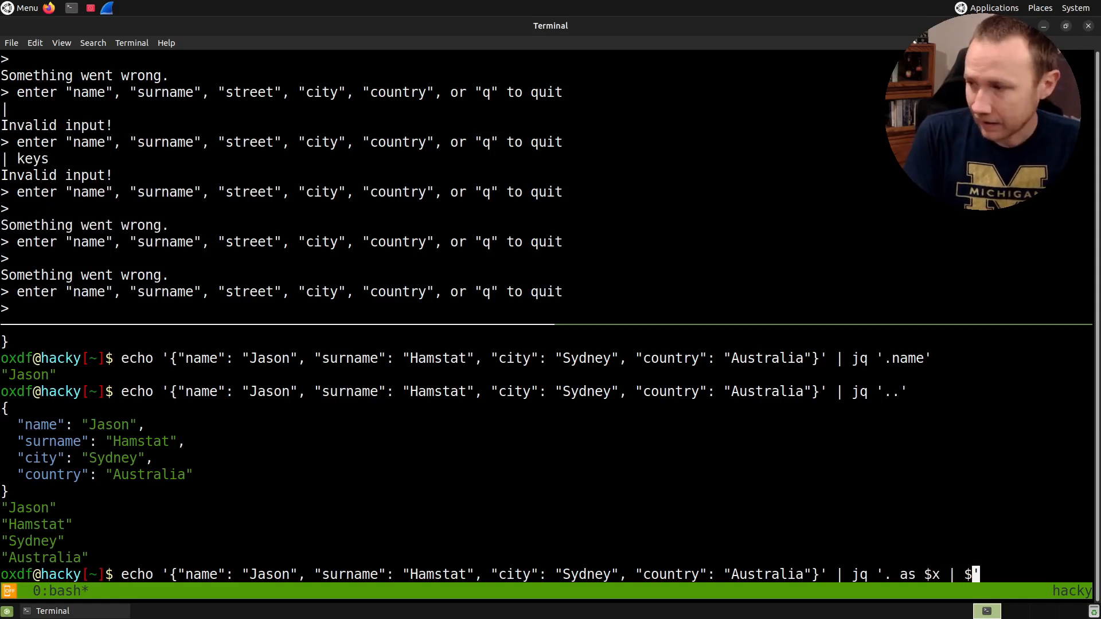
text($x)
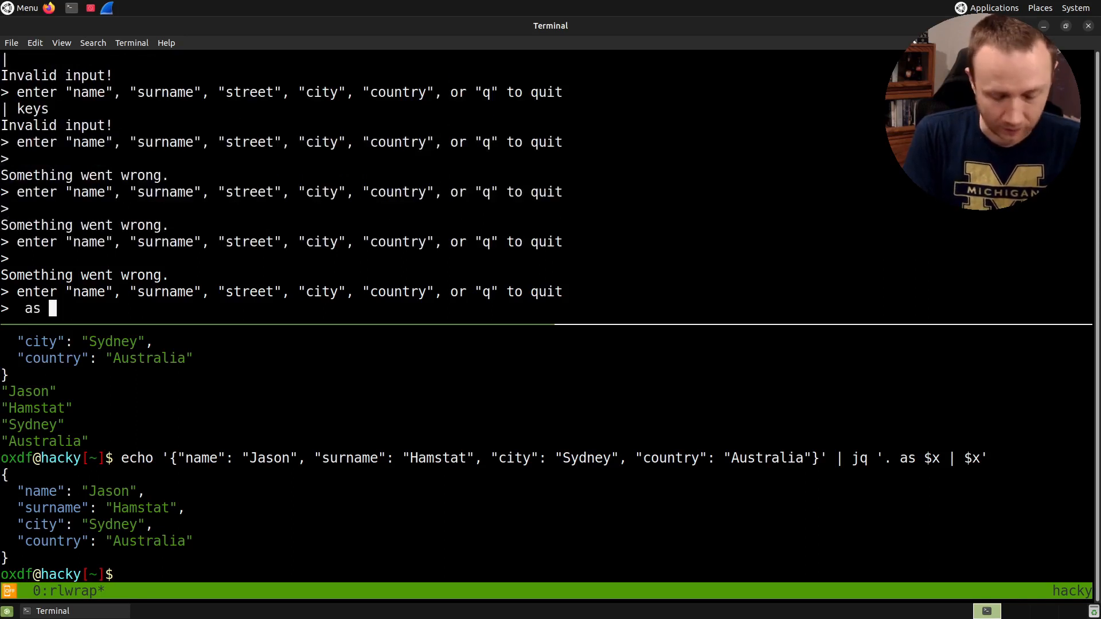
text($x | $x)
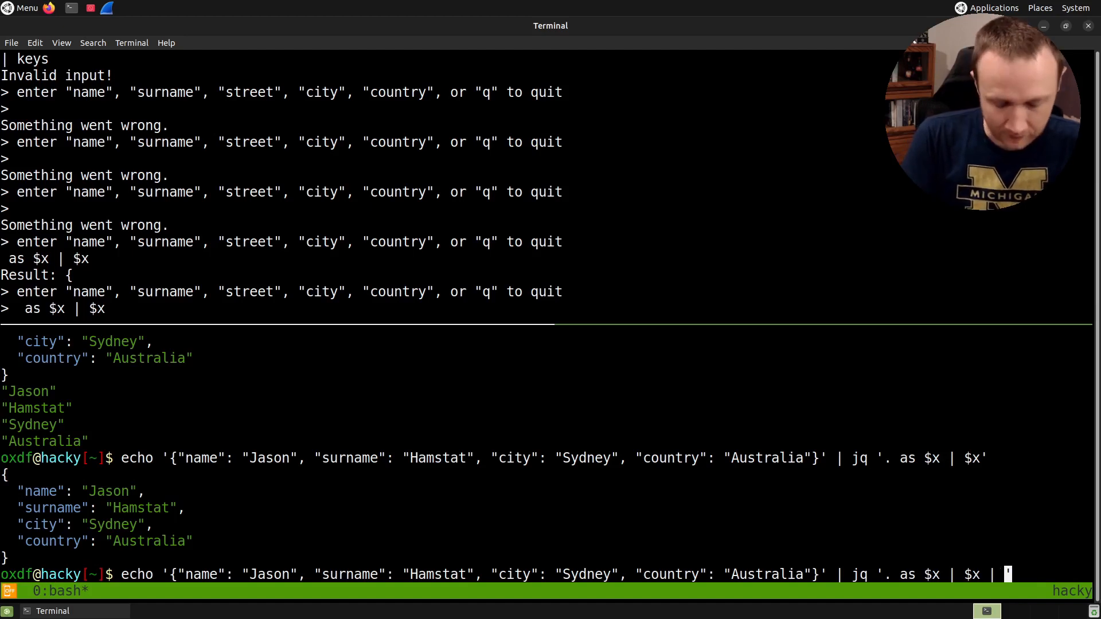
key(Return)
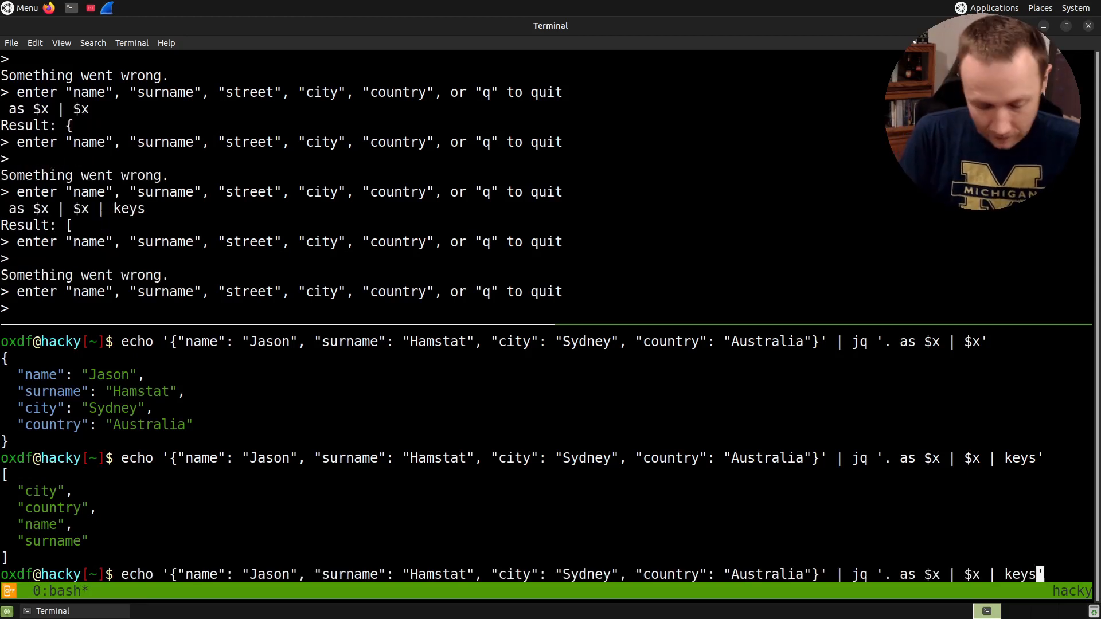
Query ' as $x | $x | keys[0]', keys[1] and onward, then try '.covert' directly.
text([0])
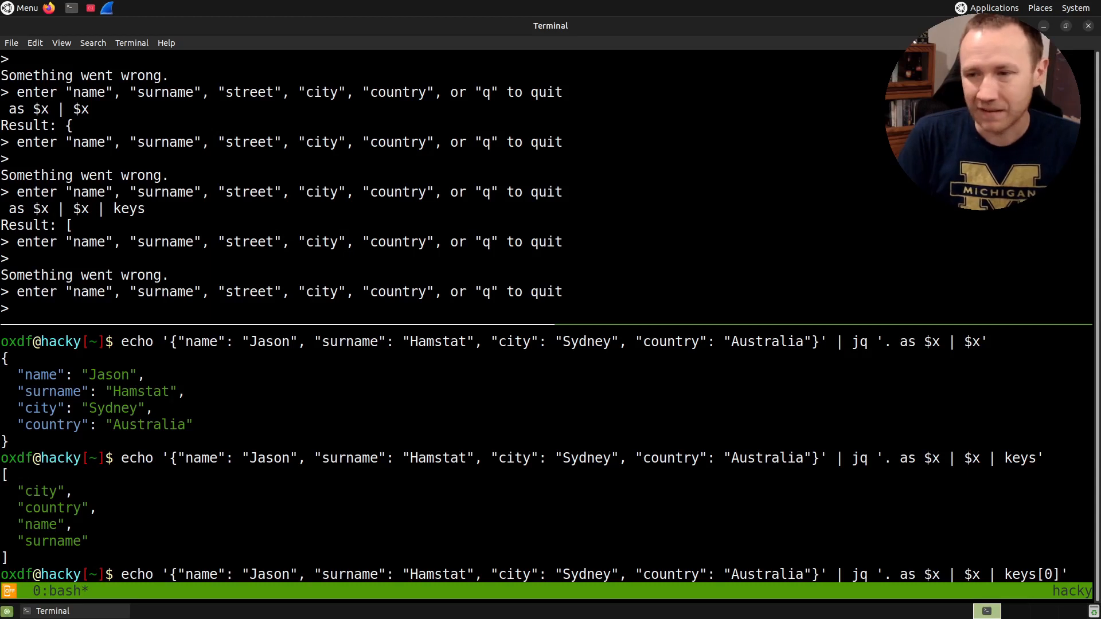
key(Return)
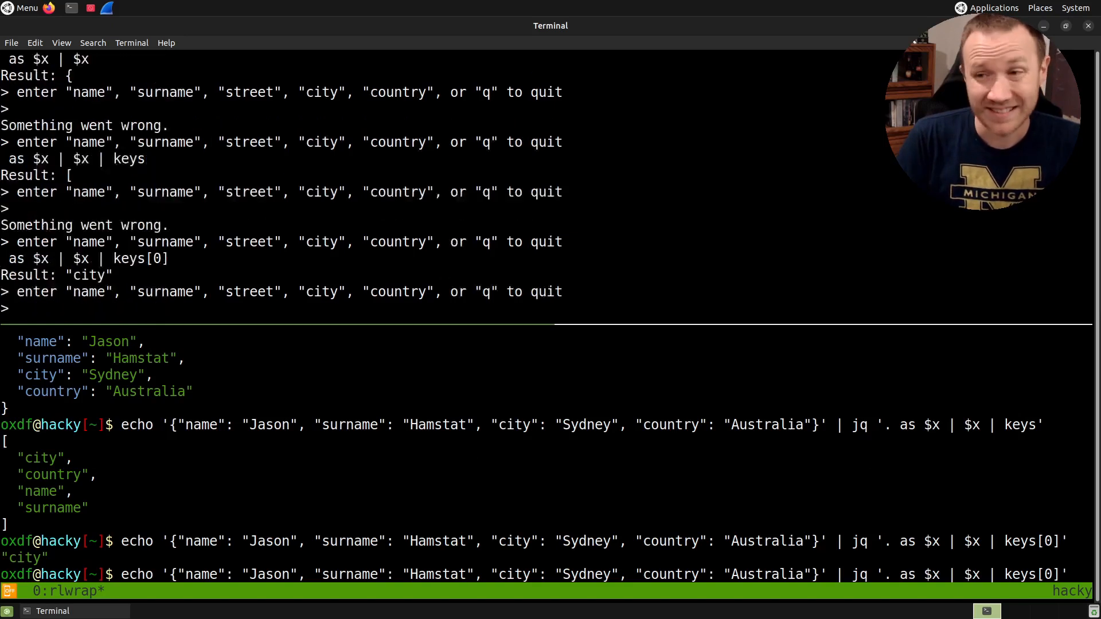
text(keys[1])
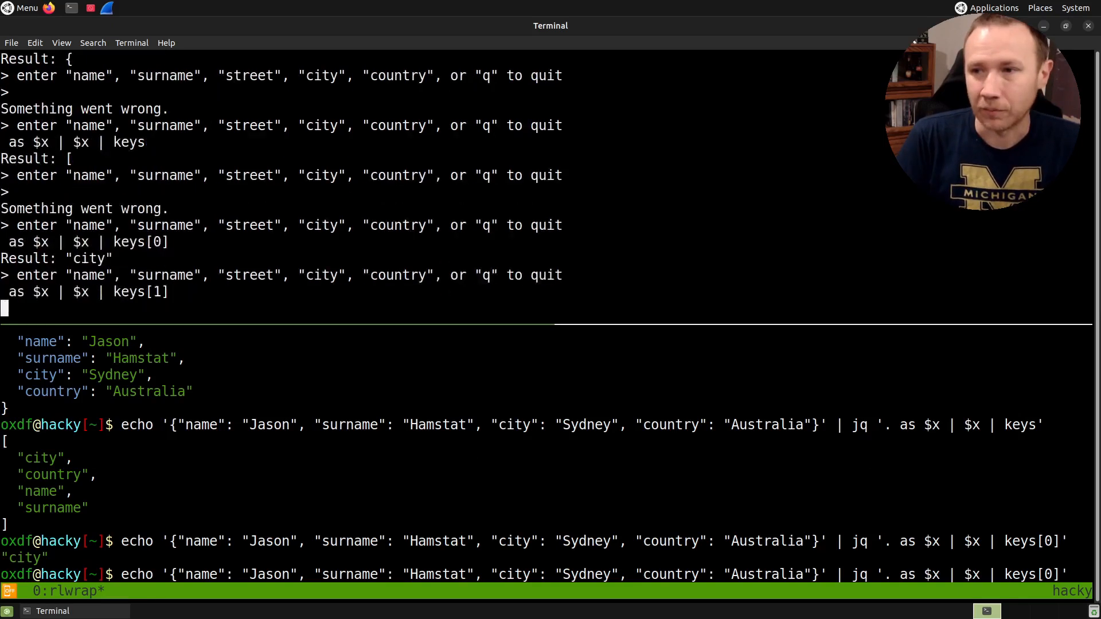
key(Return)
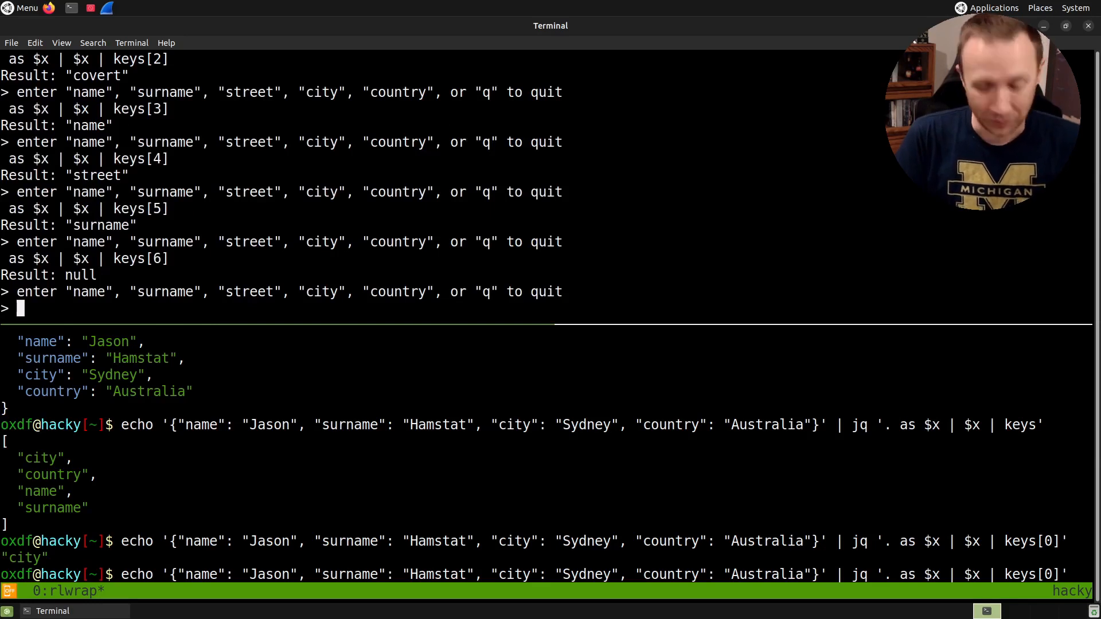
text(.covert)
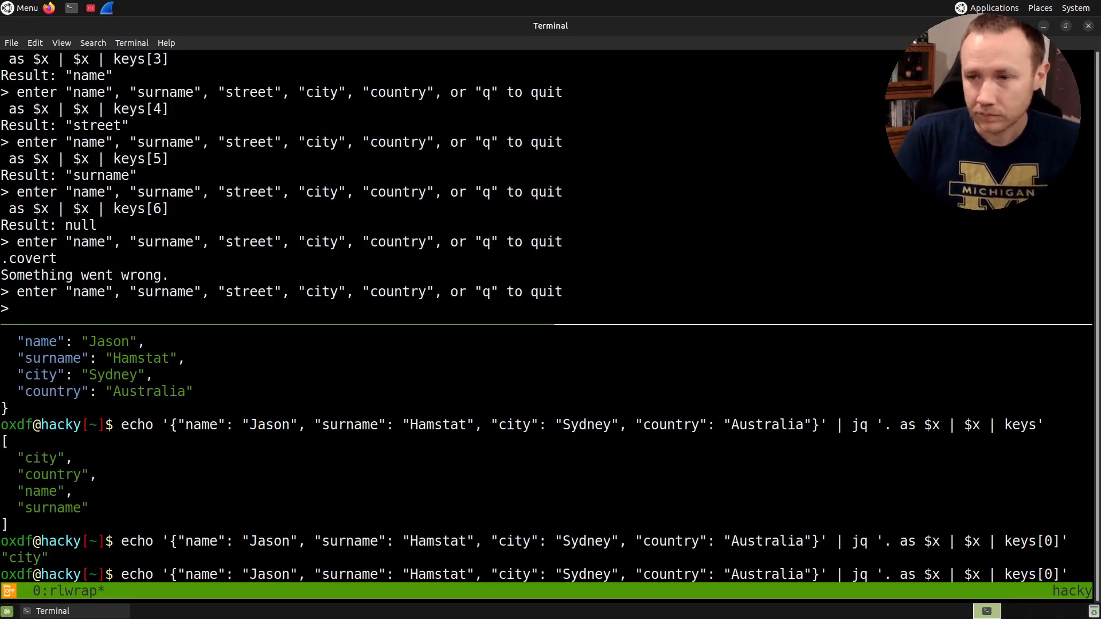
Query 'covert', 'covert | keys', 'covert | keys[0]' and 'covert.flag' to get he2023{gr3pp1n_d4_js0n_l1k3_4_pr0!}.
text(covert)
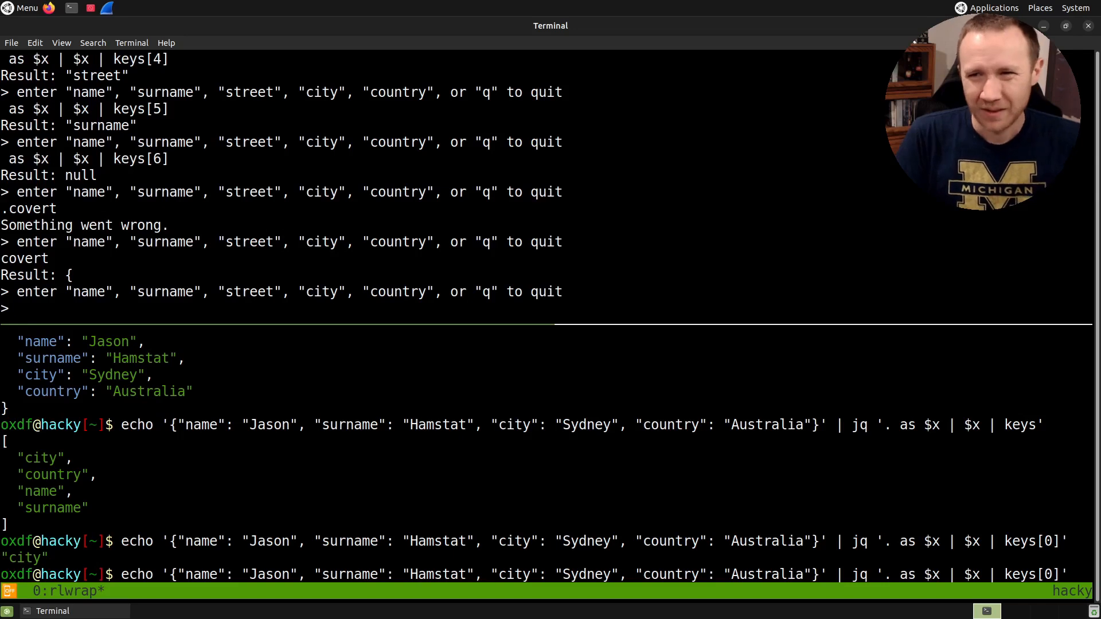
text(covert |)
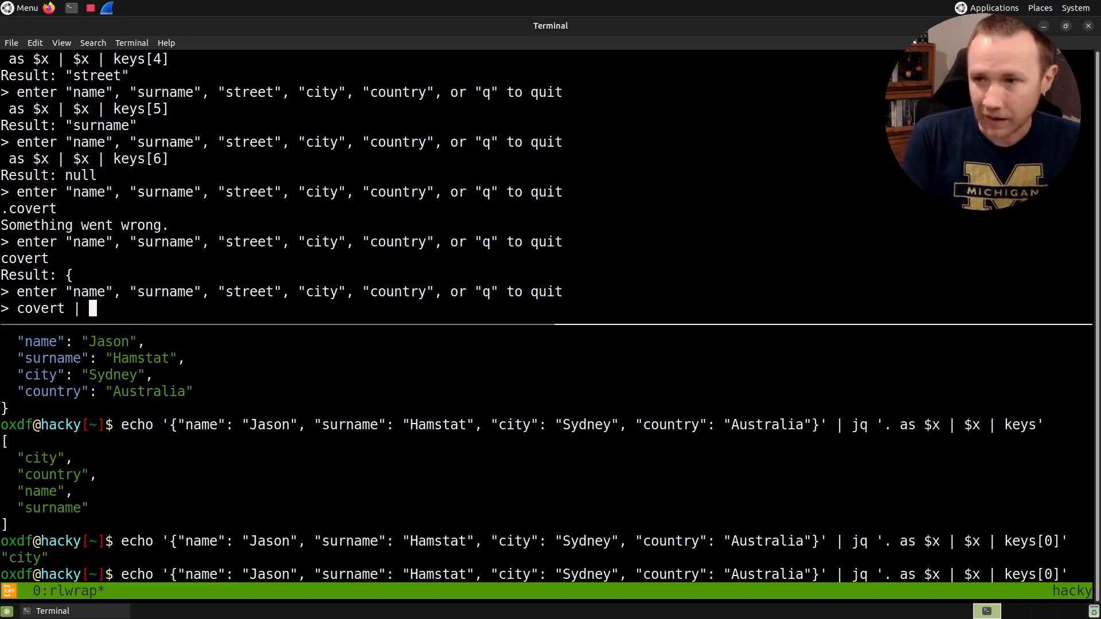
text(keys)
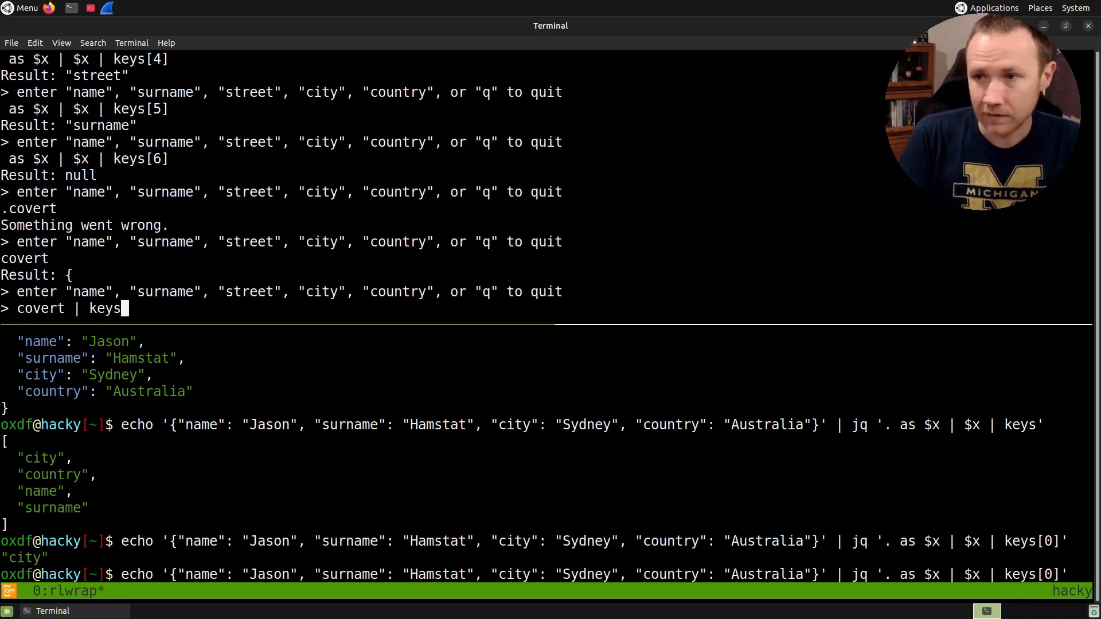
text([0])
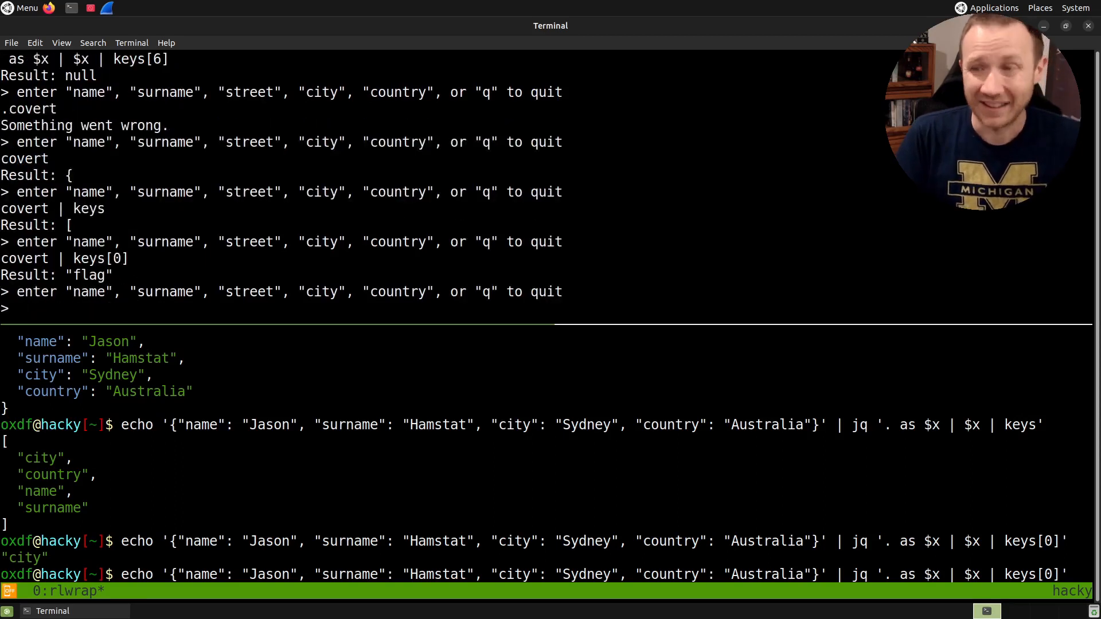
text(c)
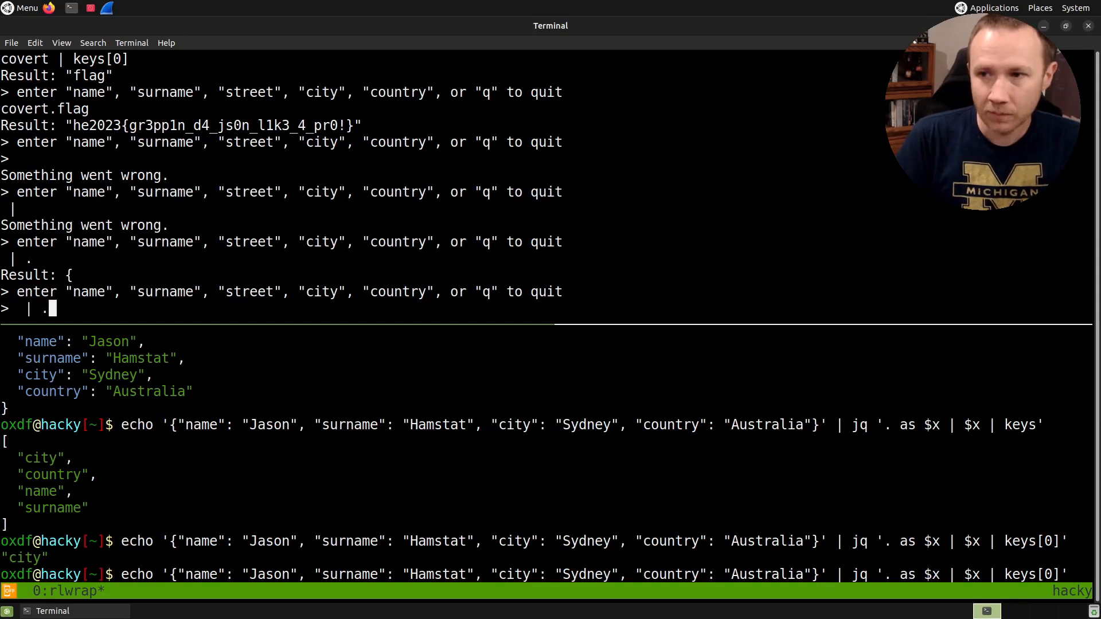
Send ' | keys', ' | keys[0]' and ' | keys[2]', returning "city" and "covert".
text(keys)
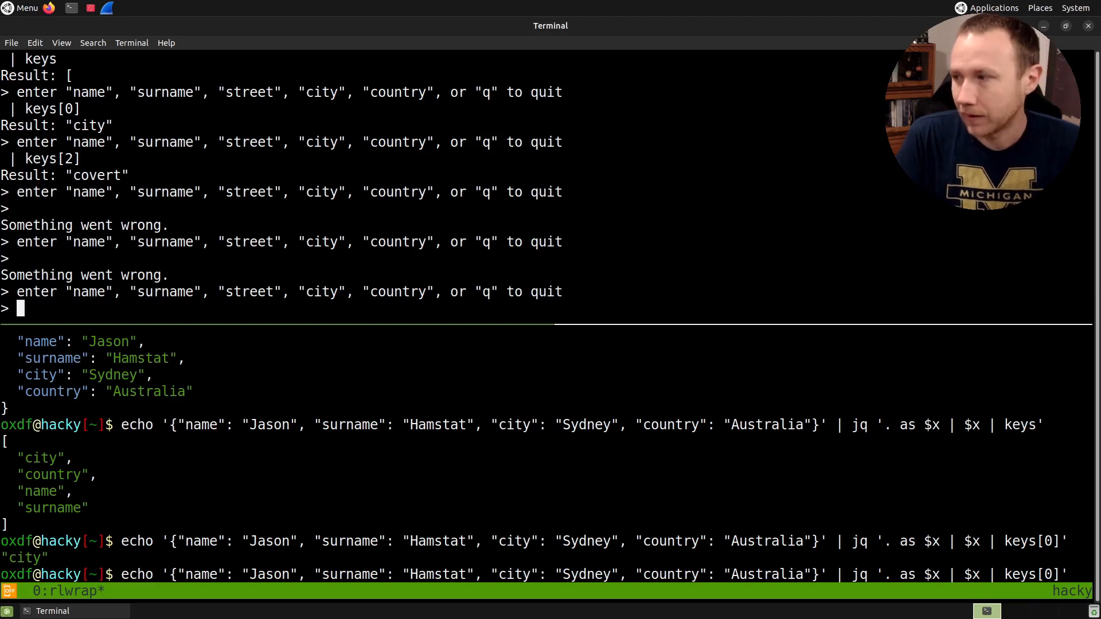
Send ' | tostring' to print the object, including 100 Kent St and the covert flag.
text(| t)
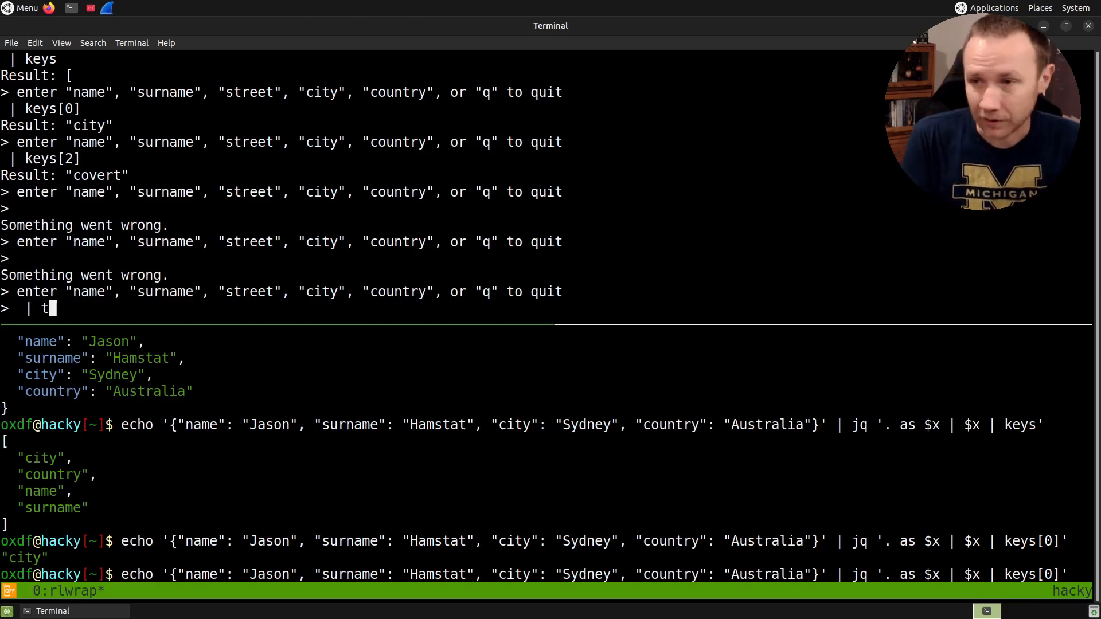
text(ostring)
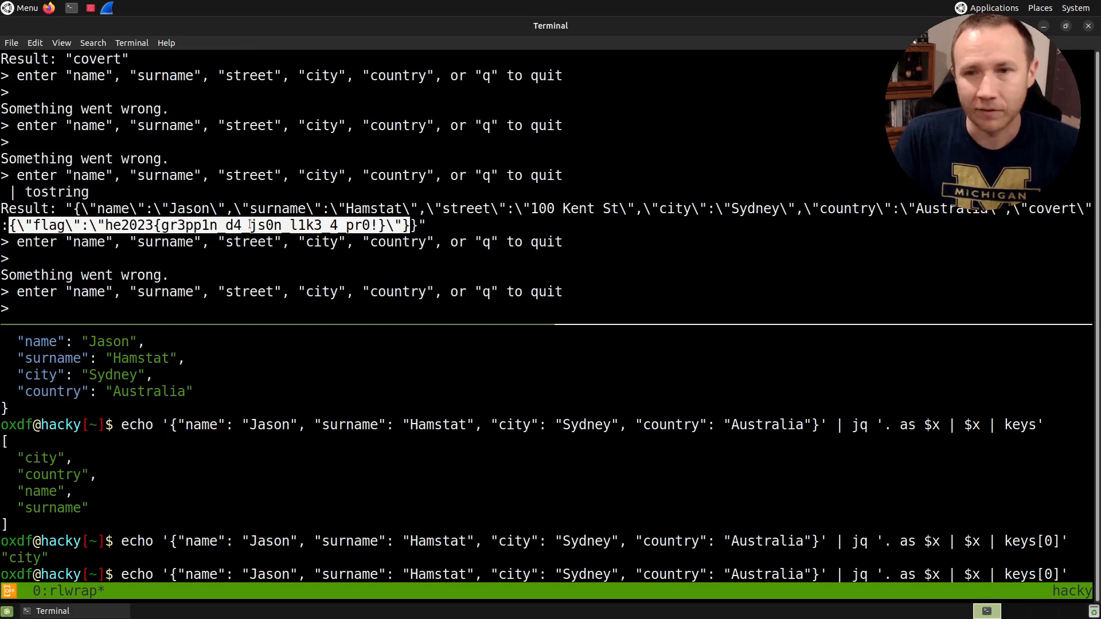
scroll(down, 3)
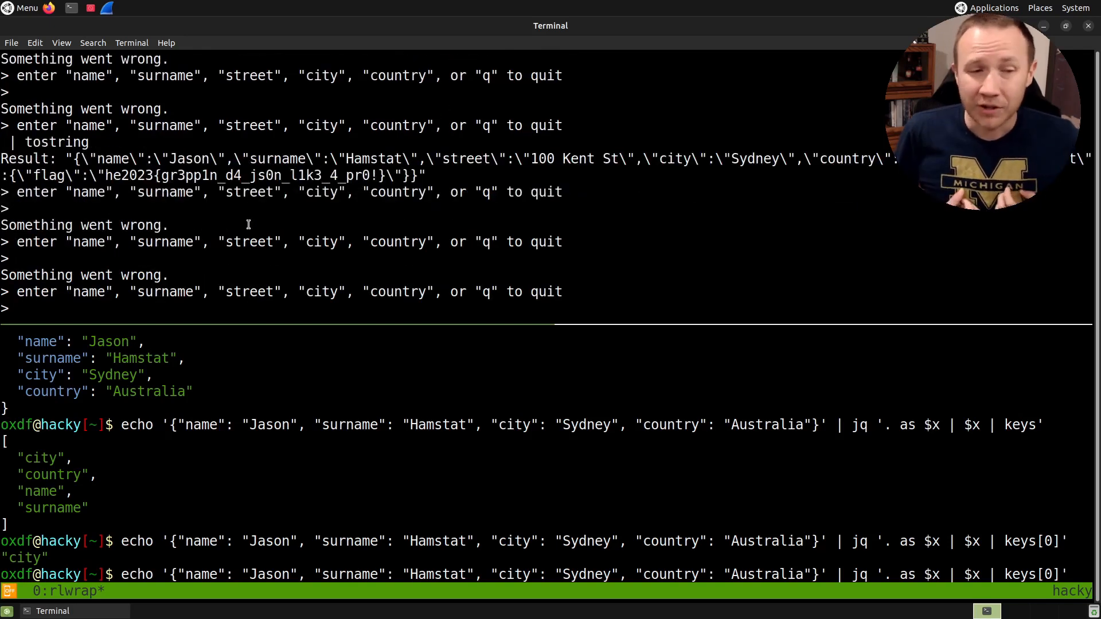